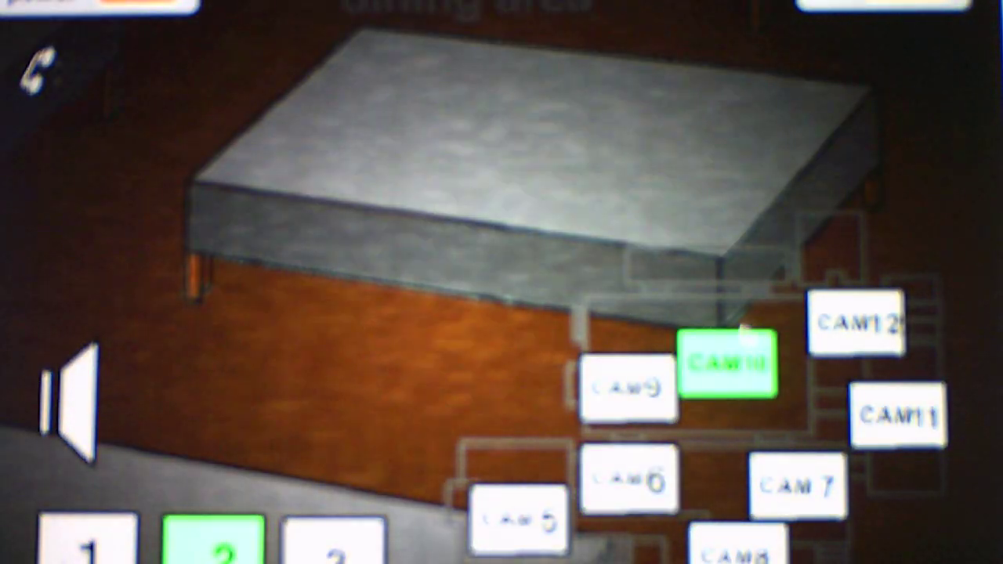
Step: Switch from the CAM10 dining area feed to the level 2 corridor camera
click(798, 480)
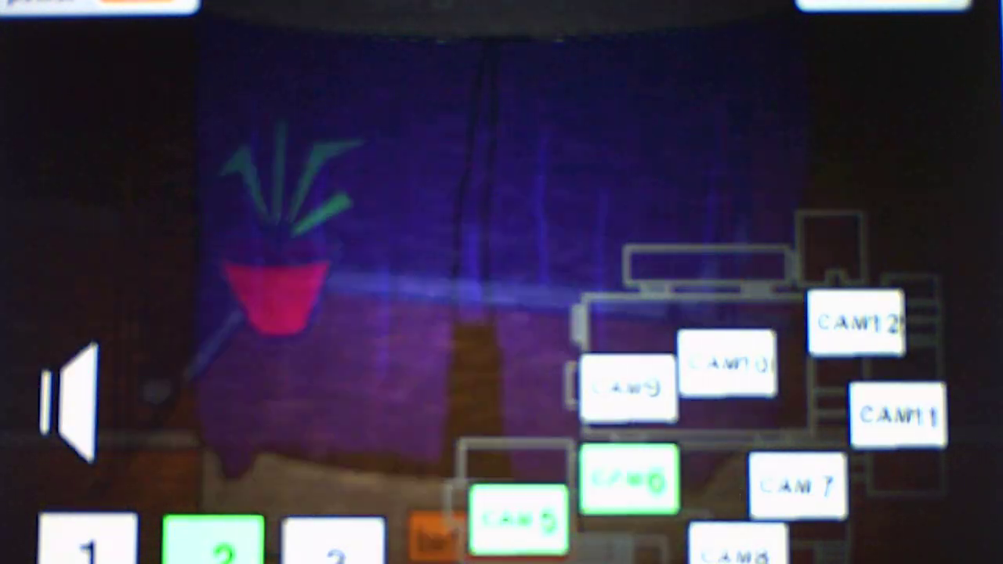
Step: Check the orange animatronic on CAM9 stage 2, then switch to the level 3 cameras
click(631, 384)
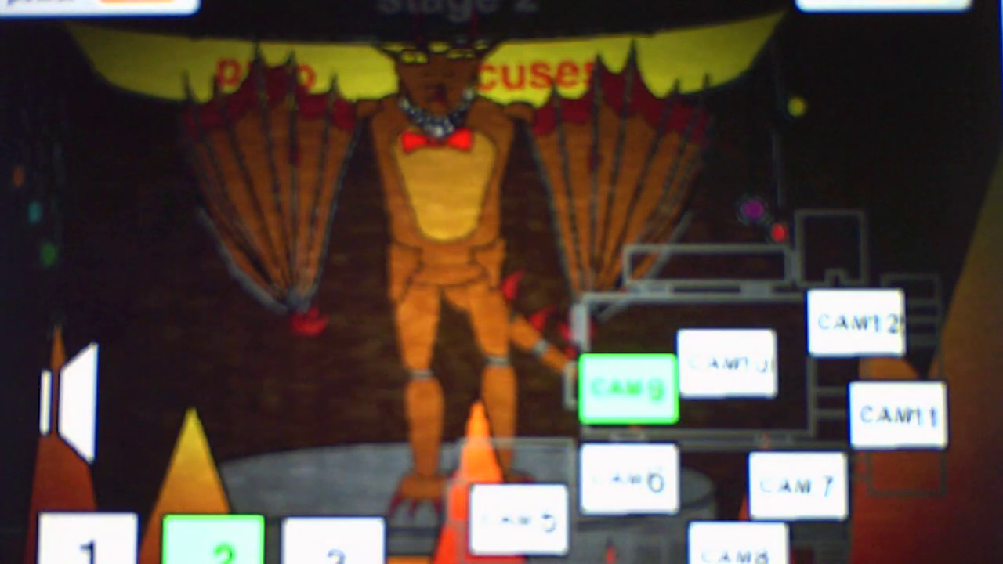
click(861, 321)
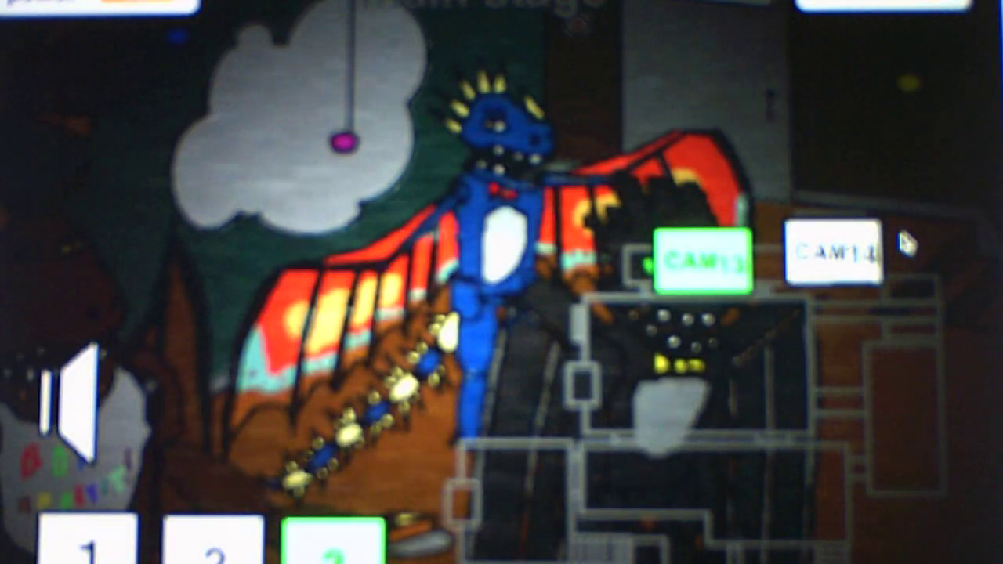
Step: Return to the level 2 cameras and view CAM7's empty brick-walled room
click(838, 253)
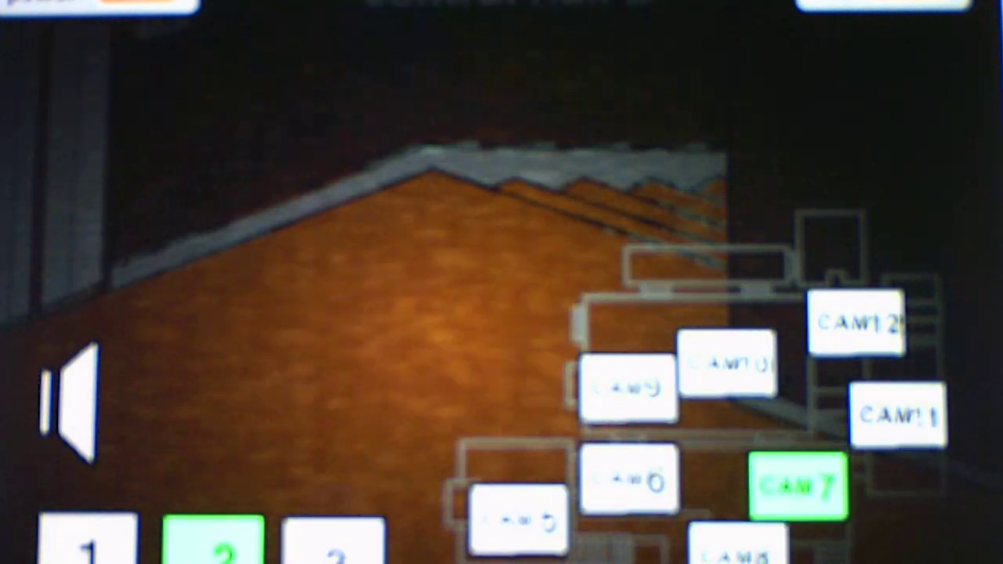
Step: Cycle CAM6, the east corner, CAM10 and CAM11, ending on the signal-lost audio-only feed
click(631, 478)
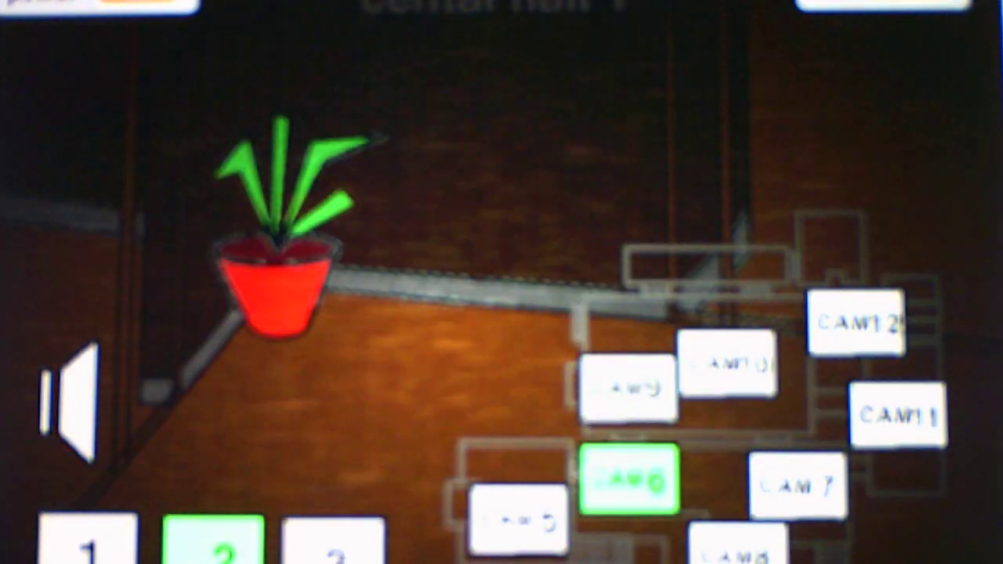
click(335, 544)
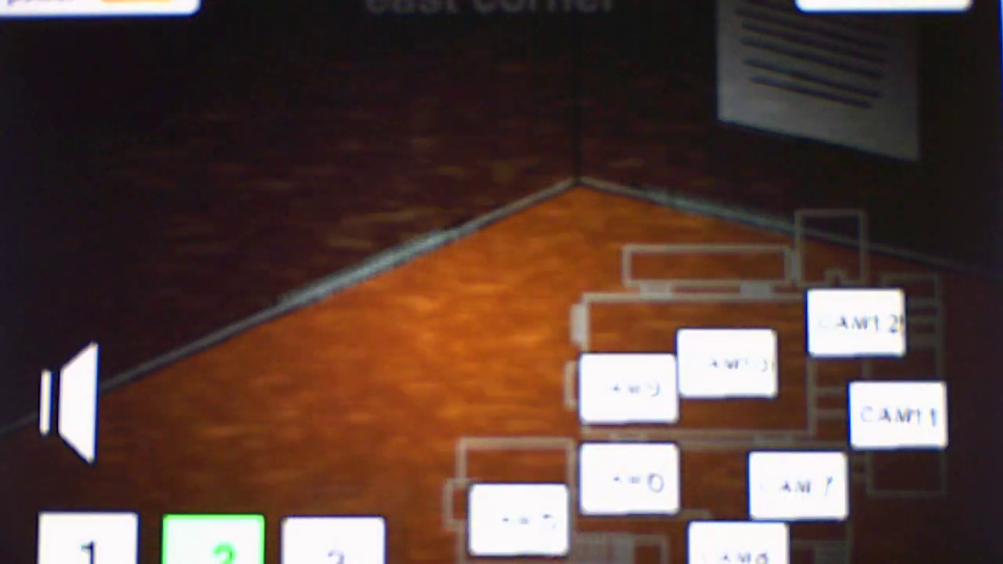
click(730, 363)
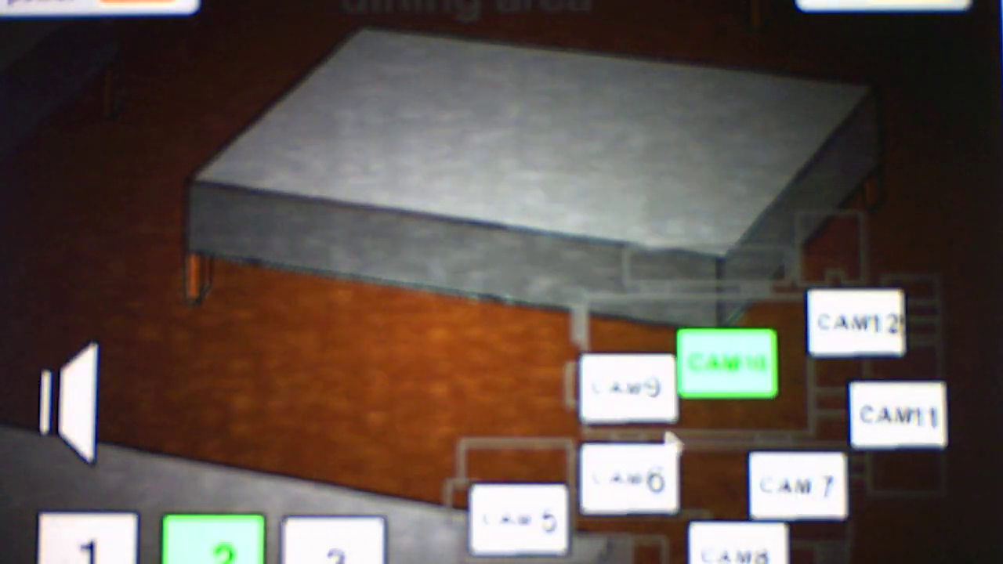
click(901, 416)
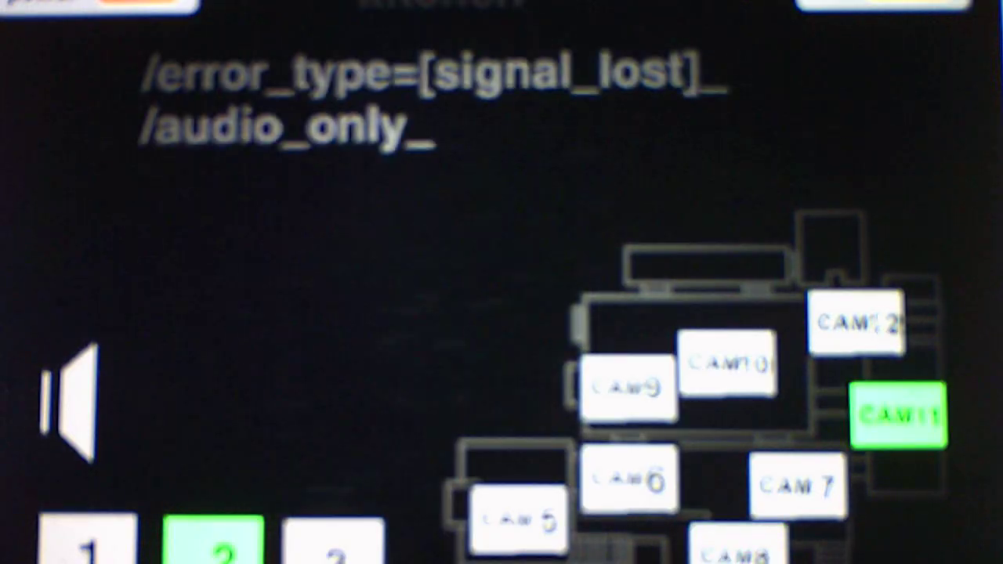